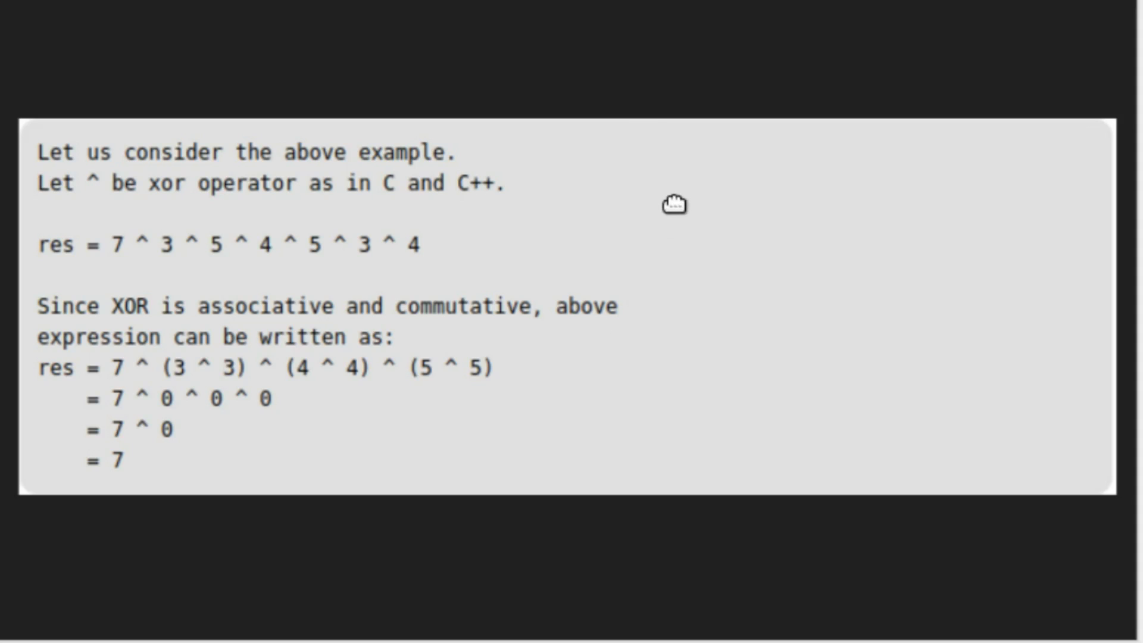
pyautogui.moveTo(358, 168)
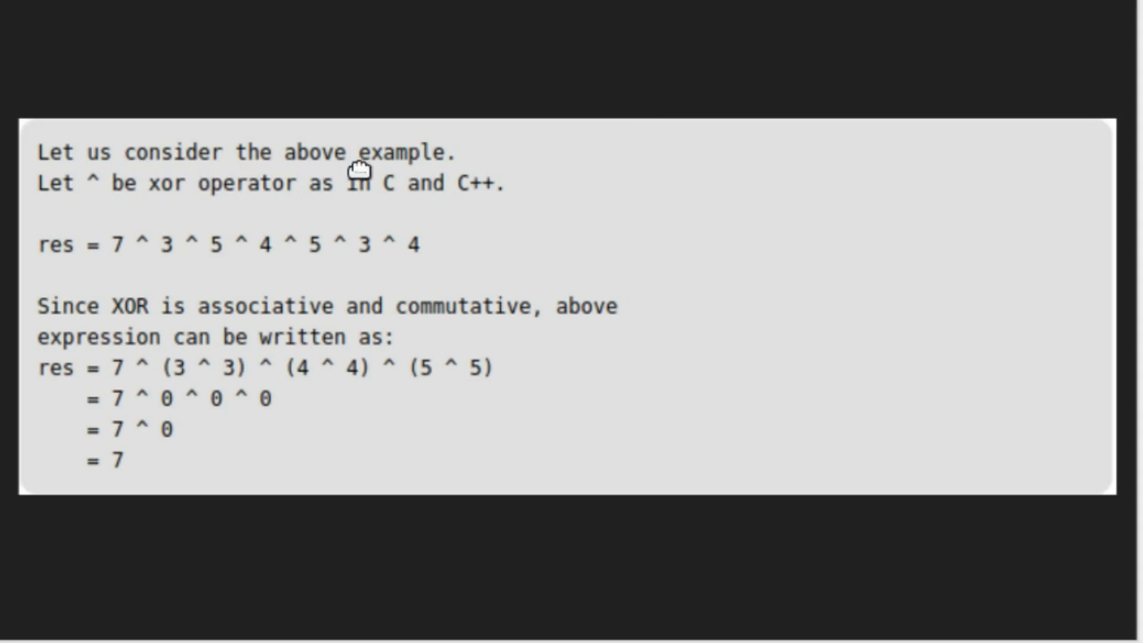
pyautogui.moveTo(69, 266)
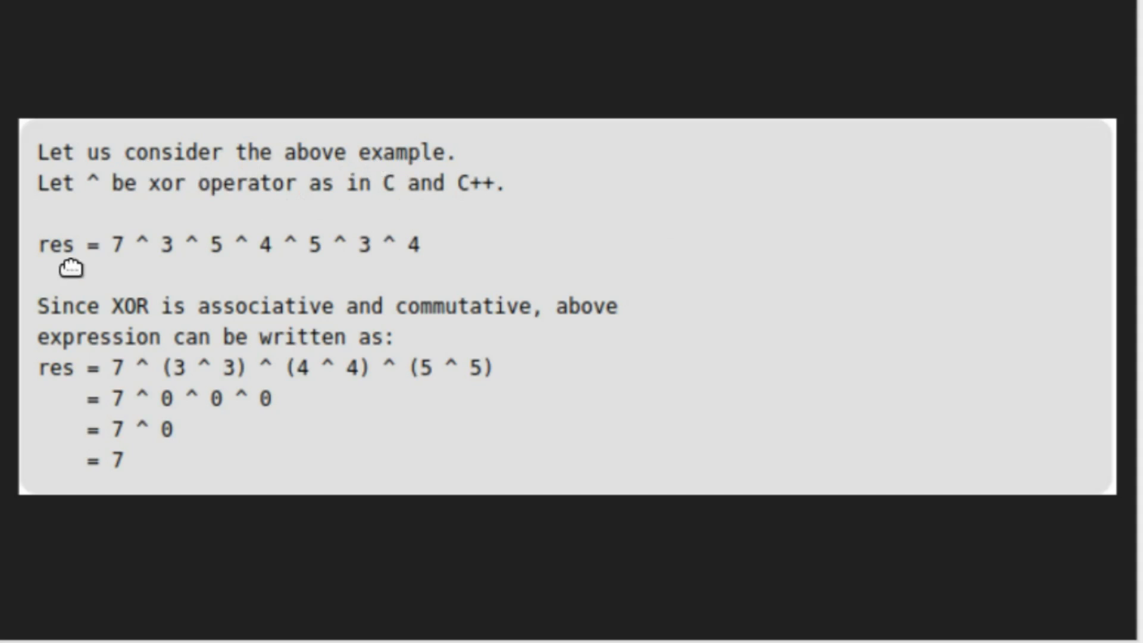
pyautogui.moveTo(439, 281)
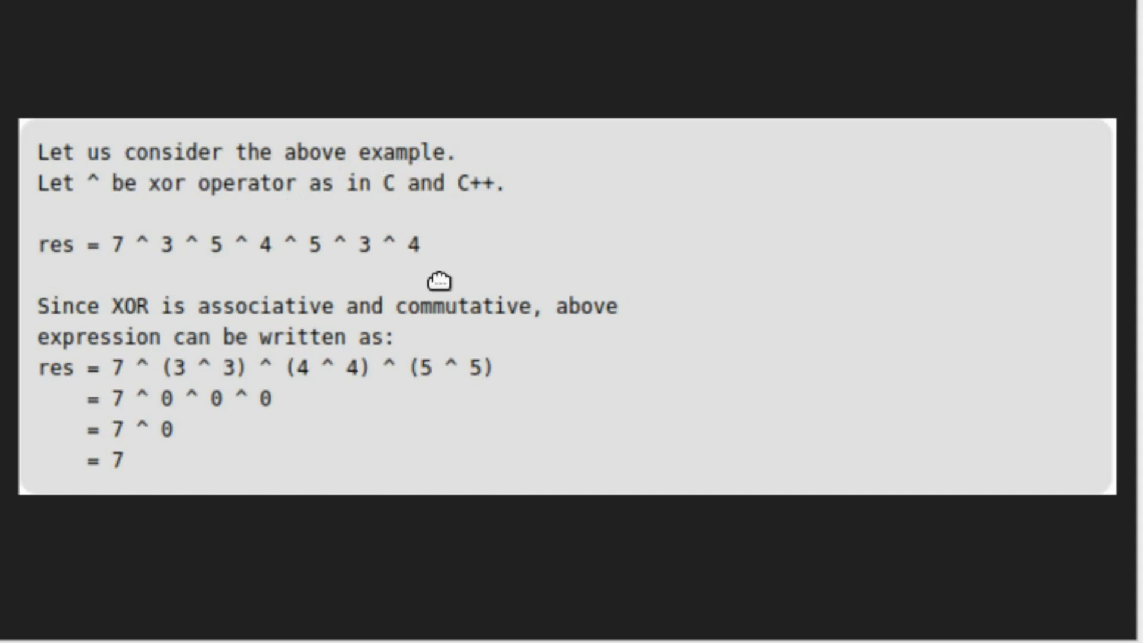
pyautogui.moveTo(241, 323)
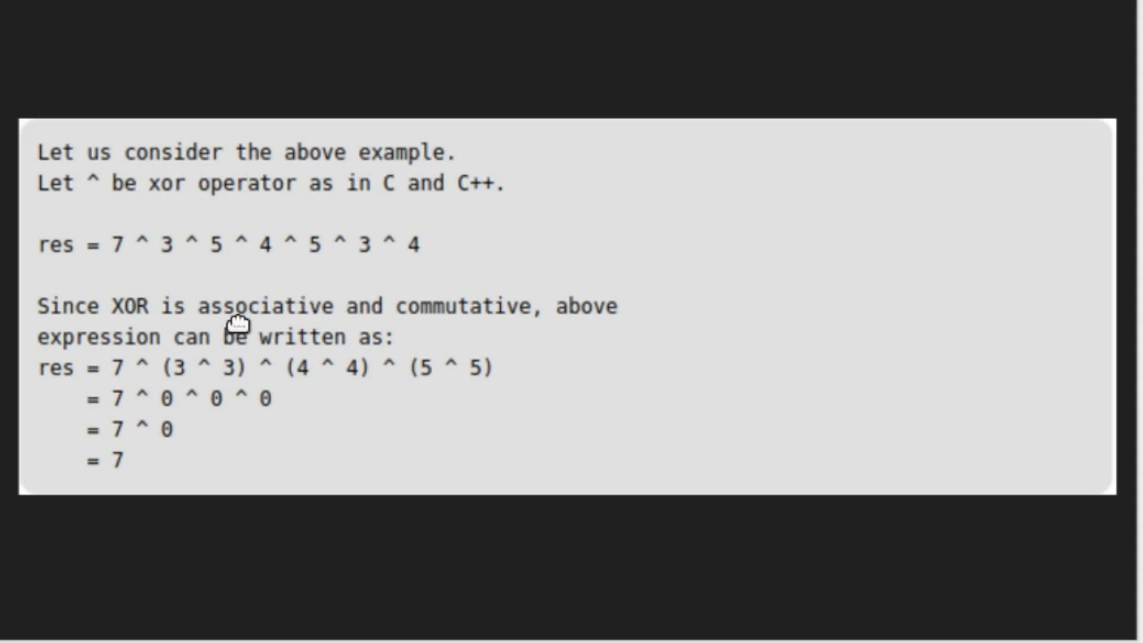
pyautogui.moveTo(271, 419)
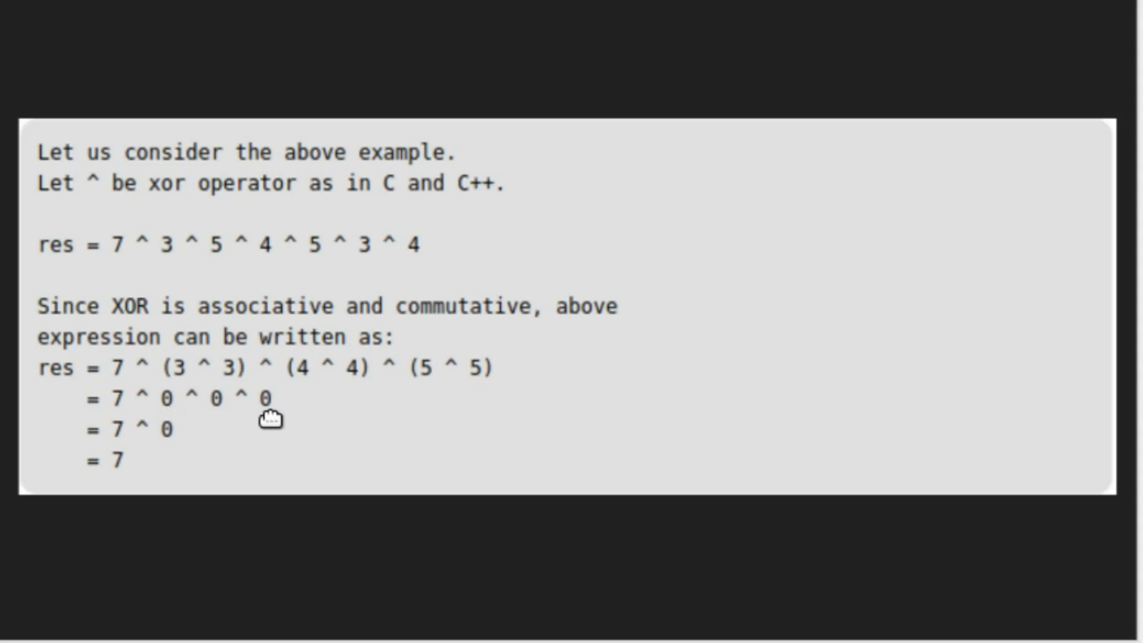
pyautogui.moveTo(158, 454)
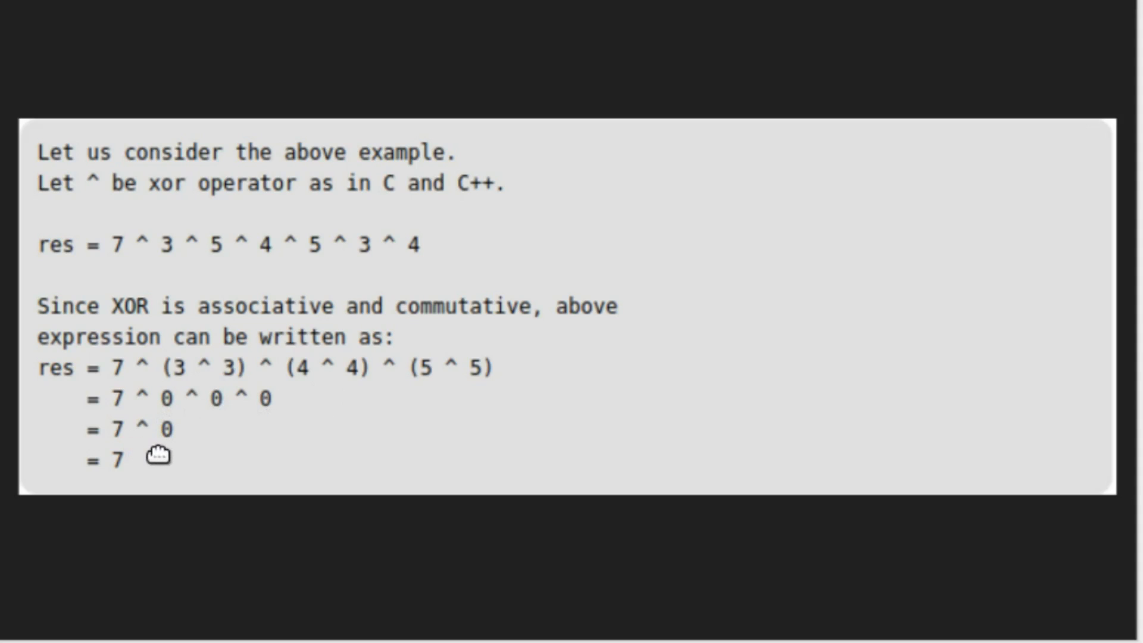
pyautogui.moveTo(123, 487)
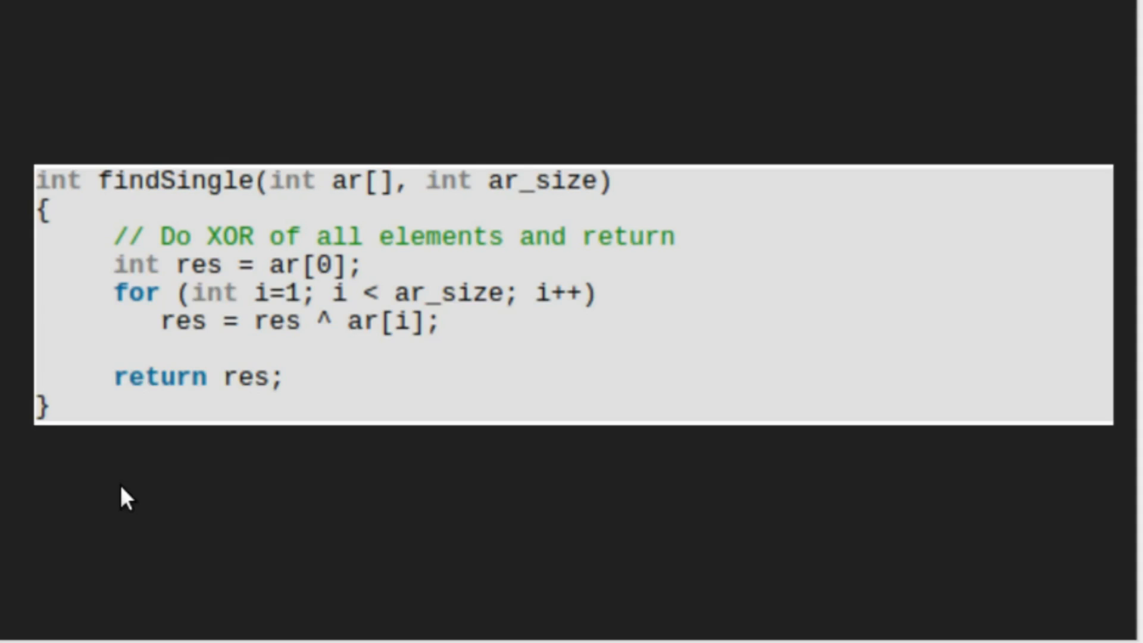
pyautogui.moveTo(110, 401)
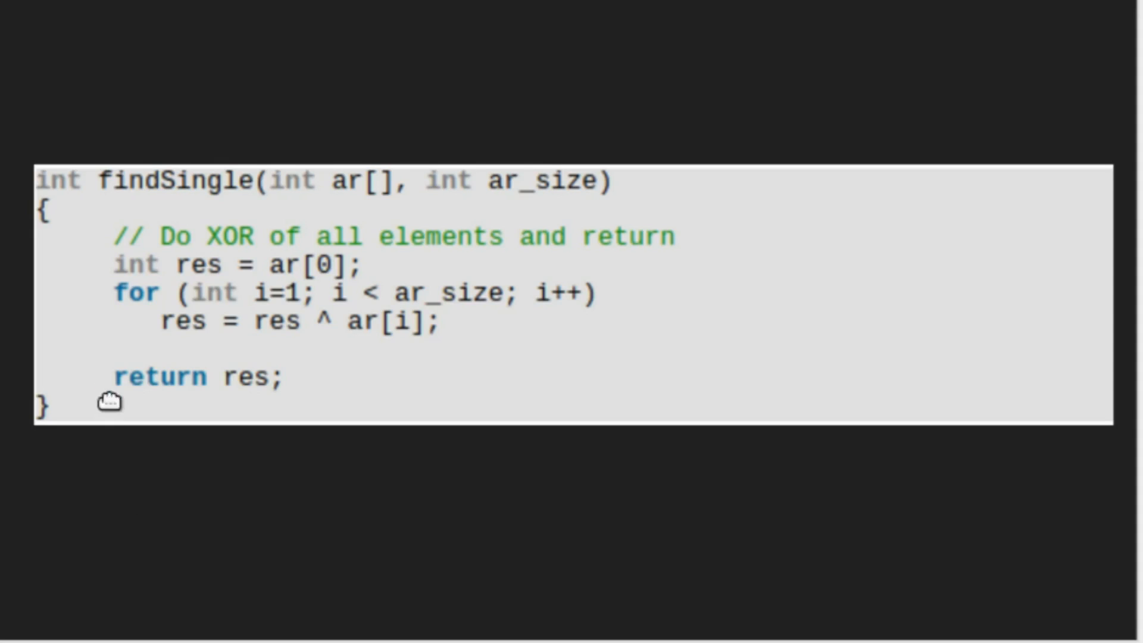
pyautogui.moveTo(499, 317)
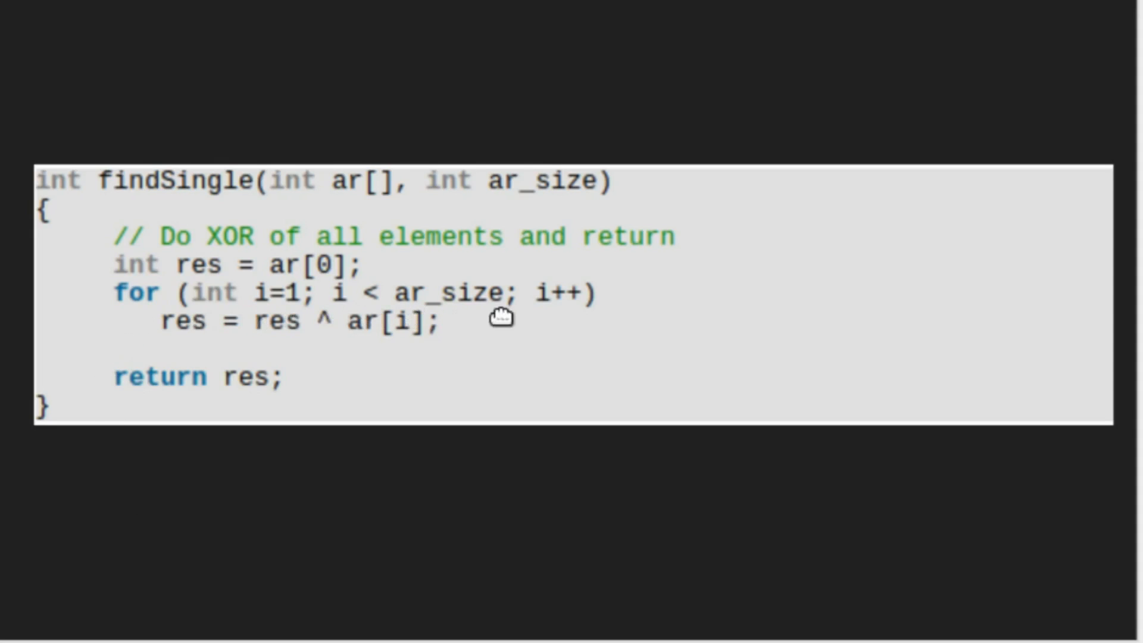
pyautogui.moveTo(319, 337)
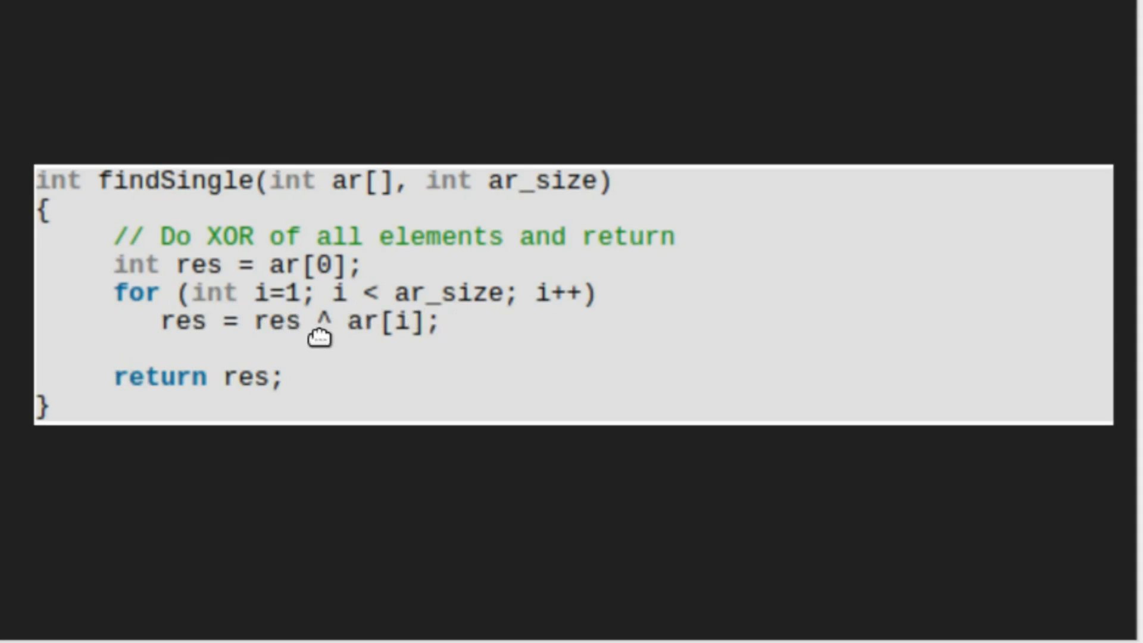
pyautogui.moveTo(427, 352)
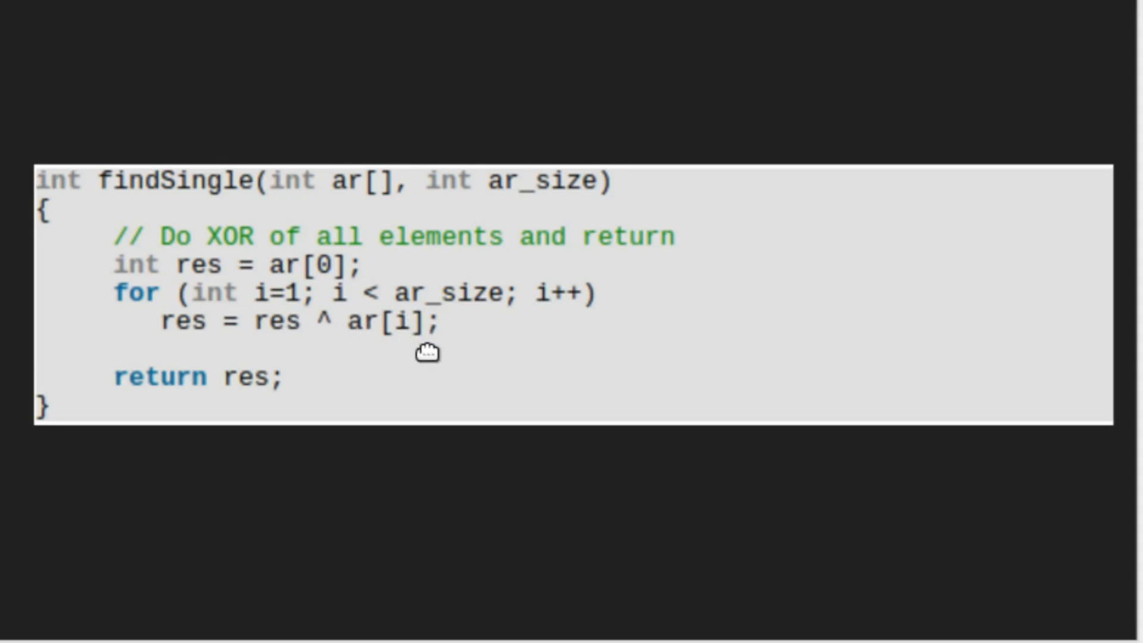
pyautogui.moveTo(252, 407)
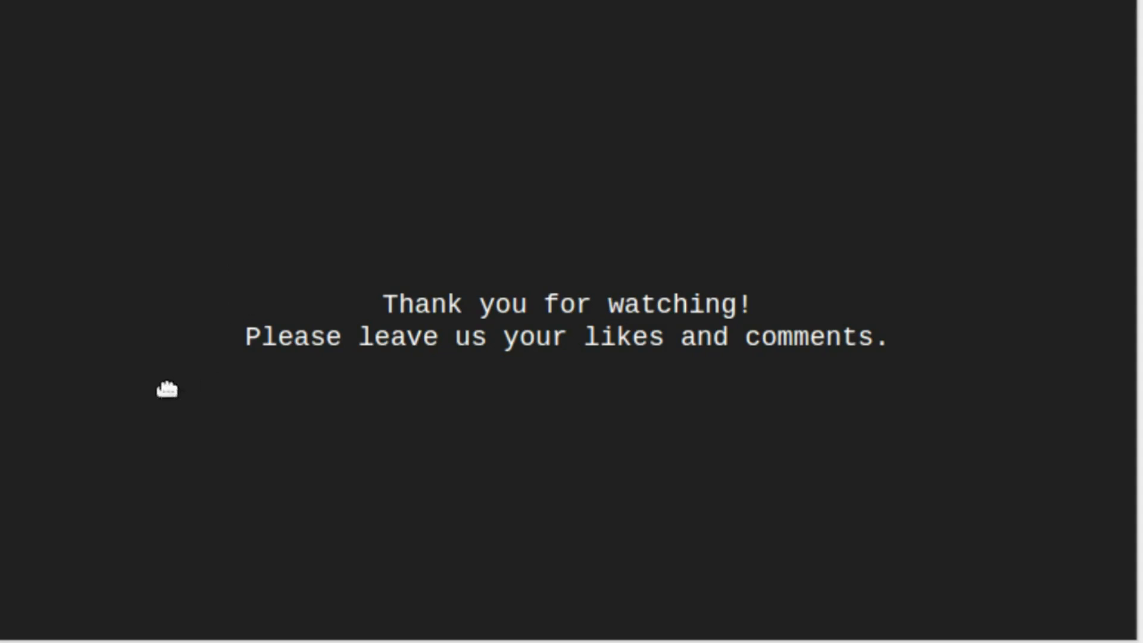
pyautogui.moveTo(86, 422)
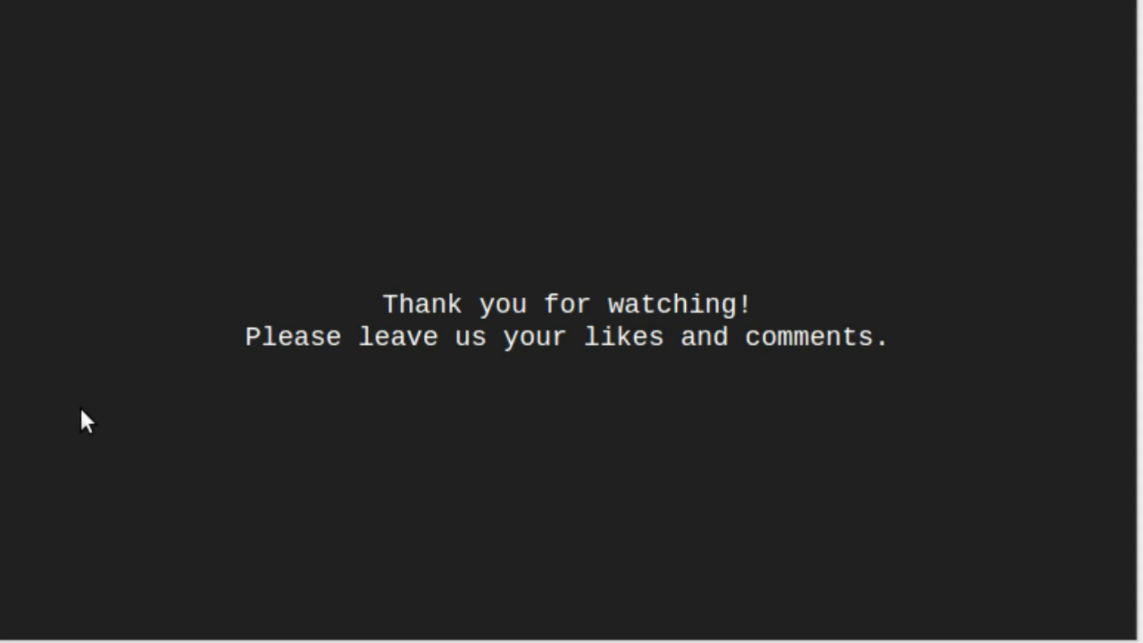